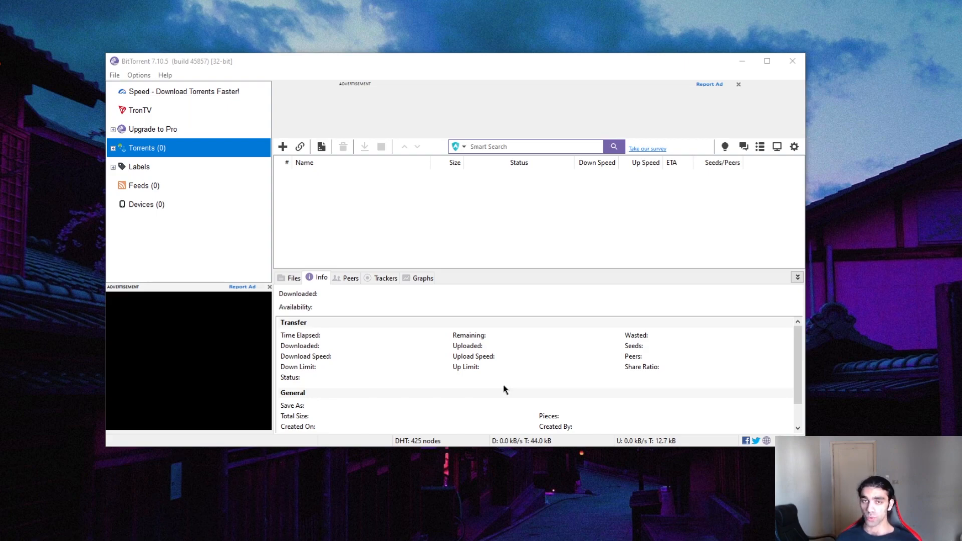
{"action": "mouse_move", "coordinate": [424, 77]}
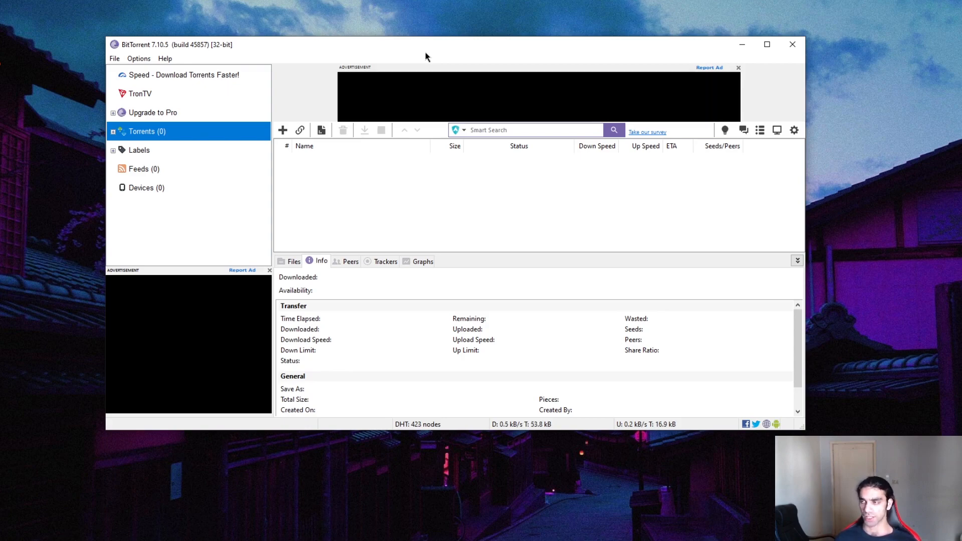
{"action": "mouse_move", "coordinate": [637, 38]}
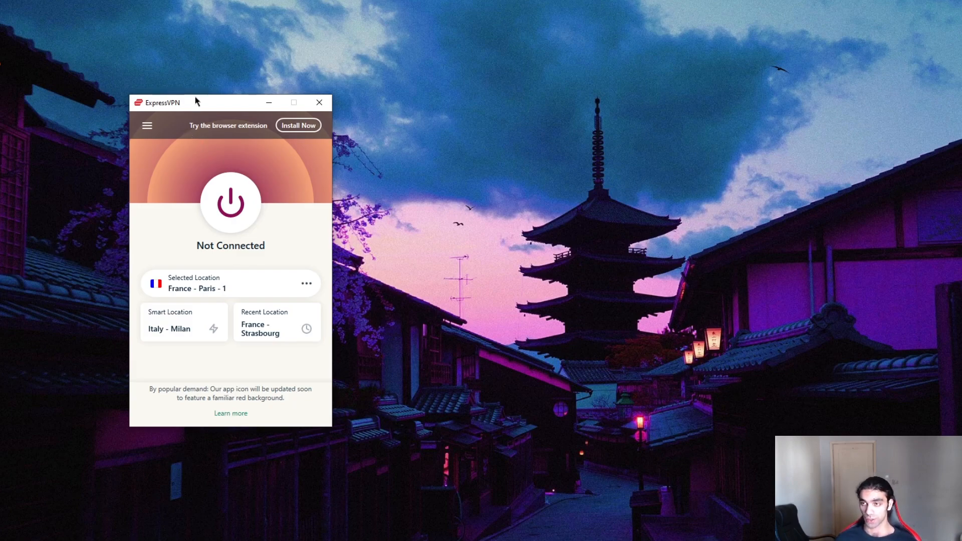
{"action": "mouse_move", "coordinate": [203, 109]}
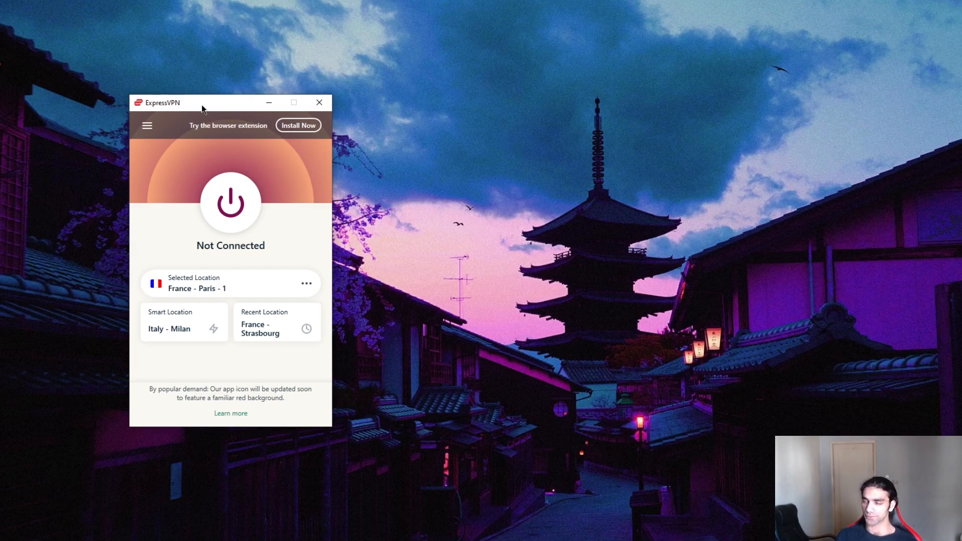
{"action": "mouse_move", "coordinate": [235, 118]}
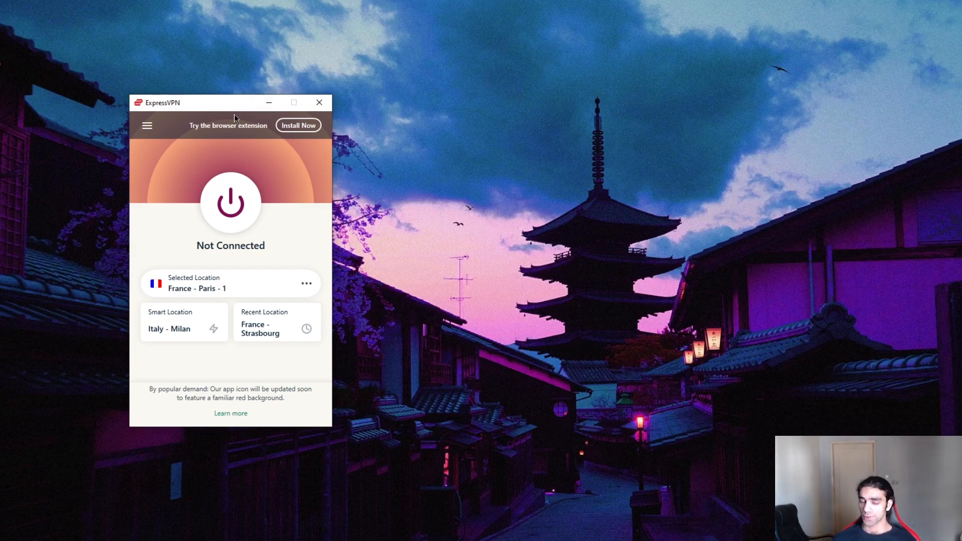
{"action": "mouse_move", "coordinate": [850, 285]}
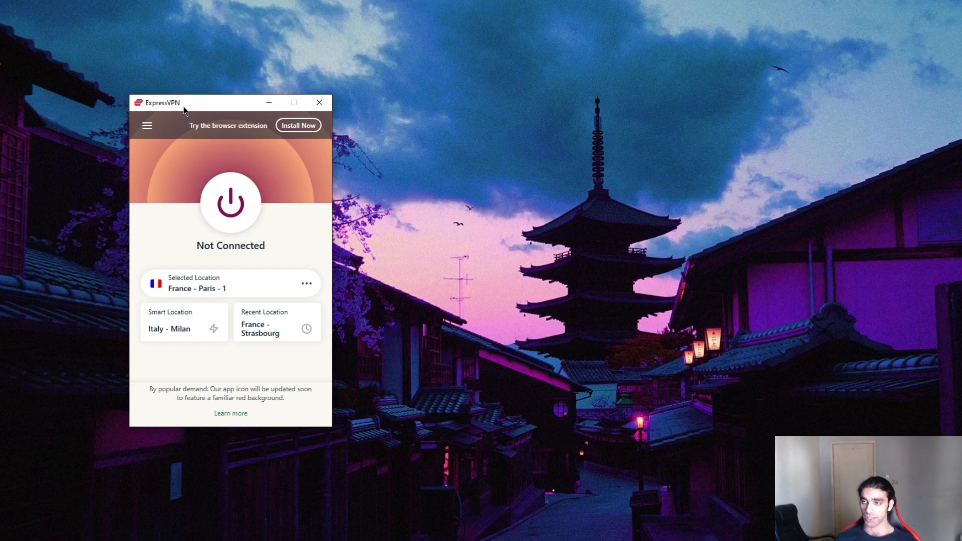
{"action": "mouse_move", "coordinate": [204, 189]}
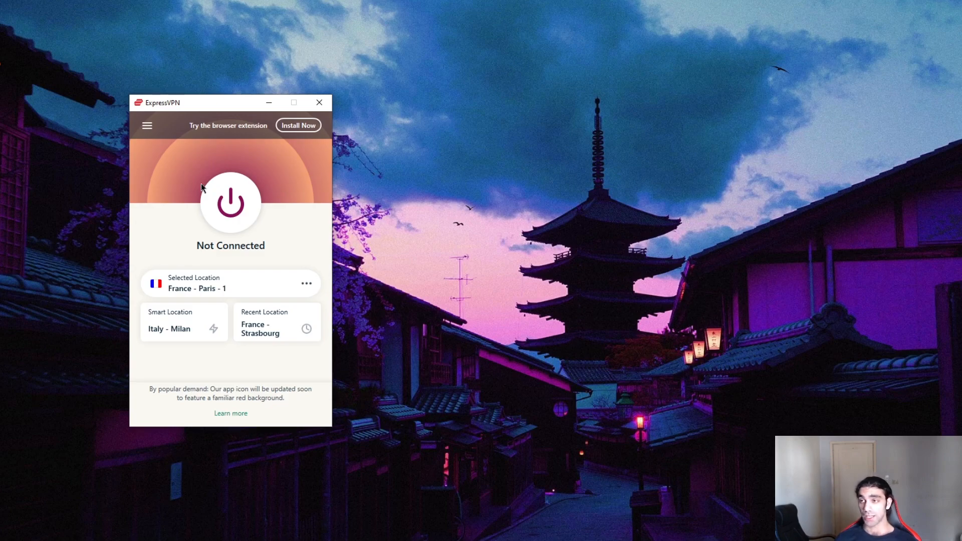
{"action": "mouse_move", "coordinate": [187, 101]}
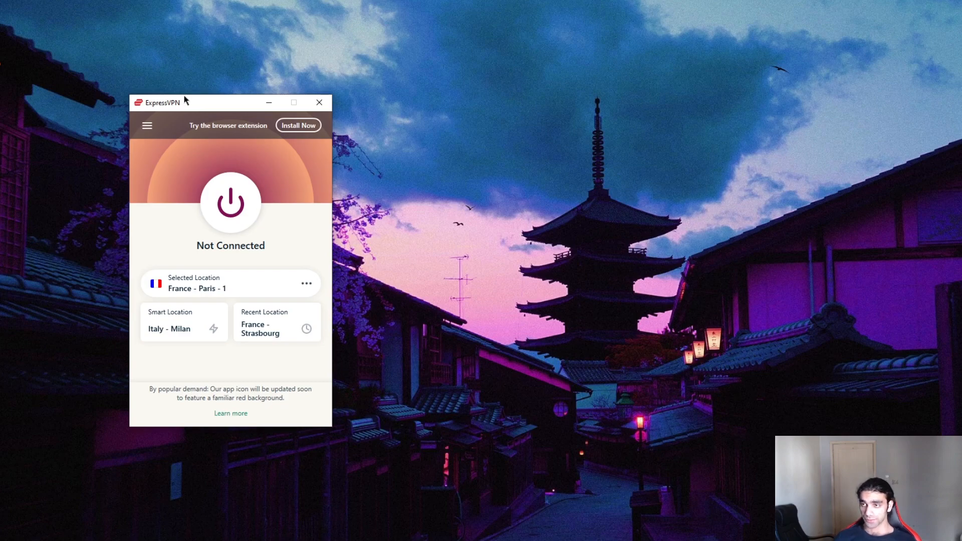
- In Options, toggle the kill switch off and back on so traffic stops if the VPN disconnects
{"action": "left_click", "coordinate": [147, 125]}
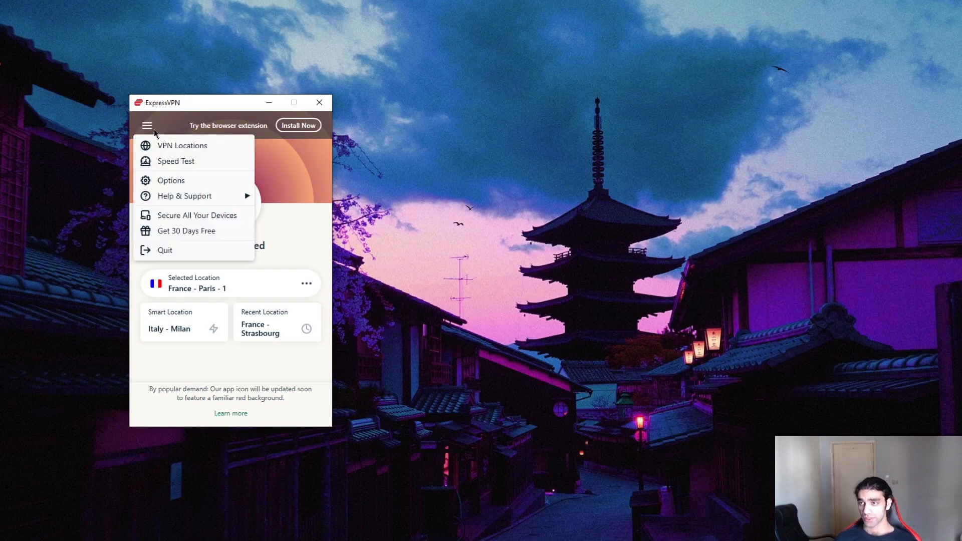
{"action": "left_click", "coordinate": [171, 180]}
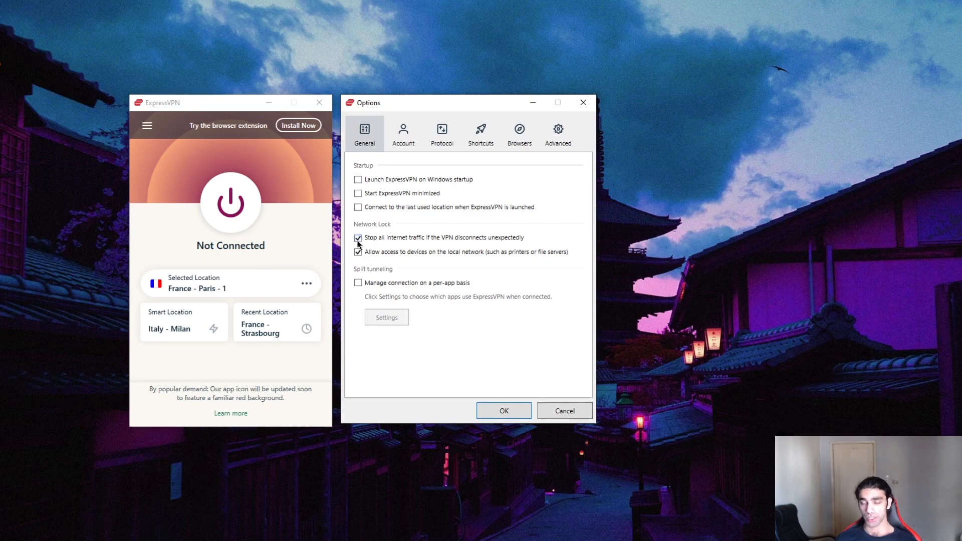
{"action": "left_click", "coordinate": [358, 237]}
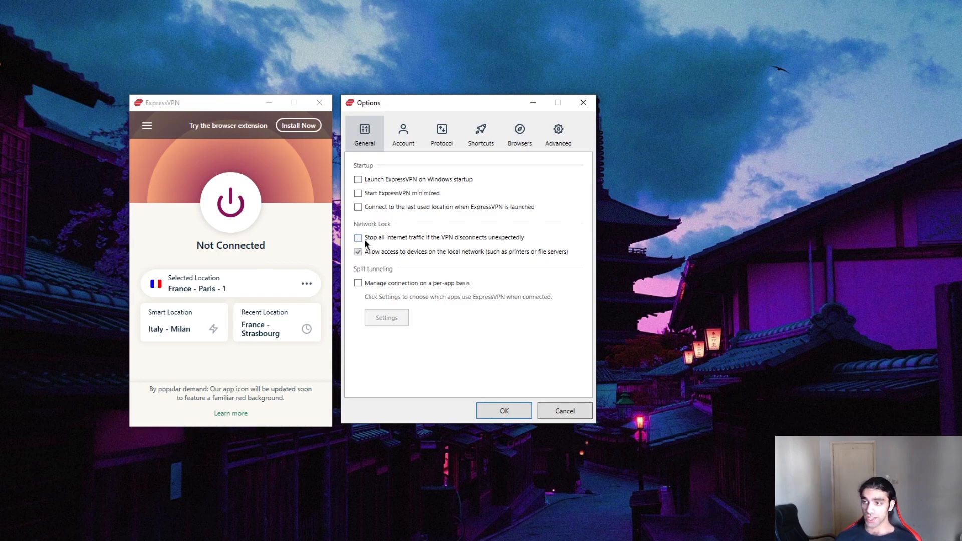
{"action": "mouse_move", "coordinate": [470, 241]}
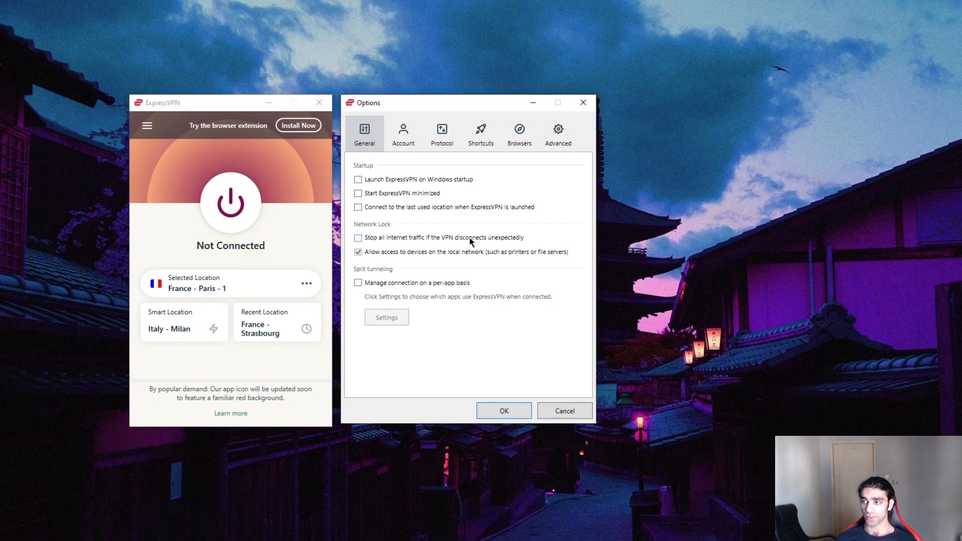
{"action": "mouse_move", "coordinate": [490, 241]}
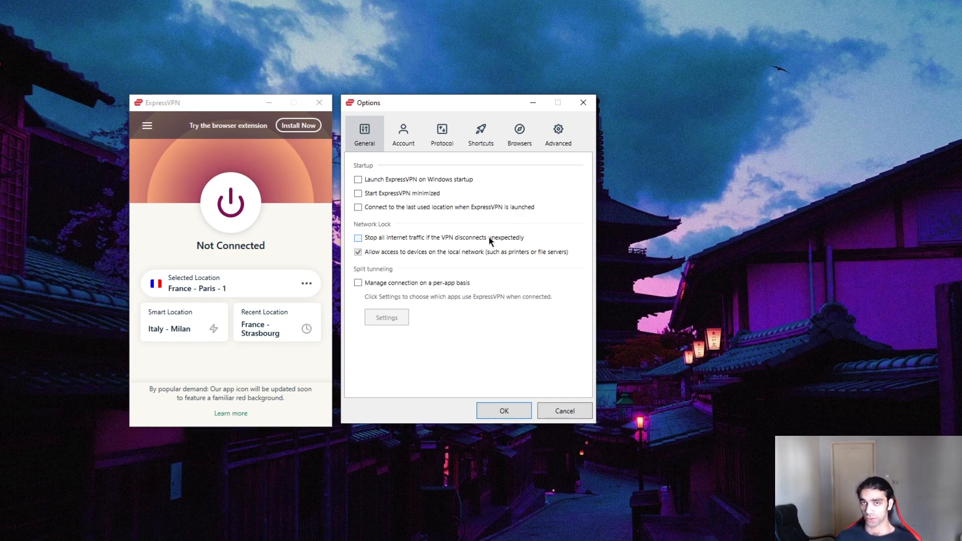
{"action": "left_click", "coordinate": [358, 238]}
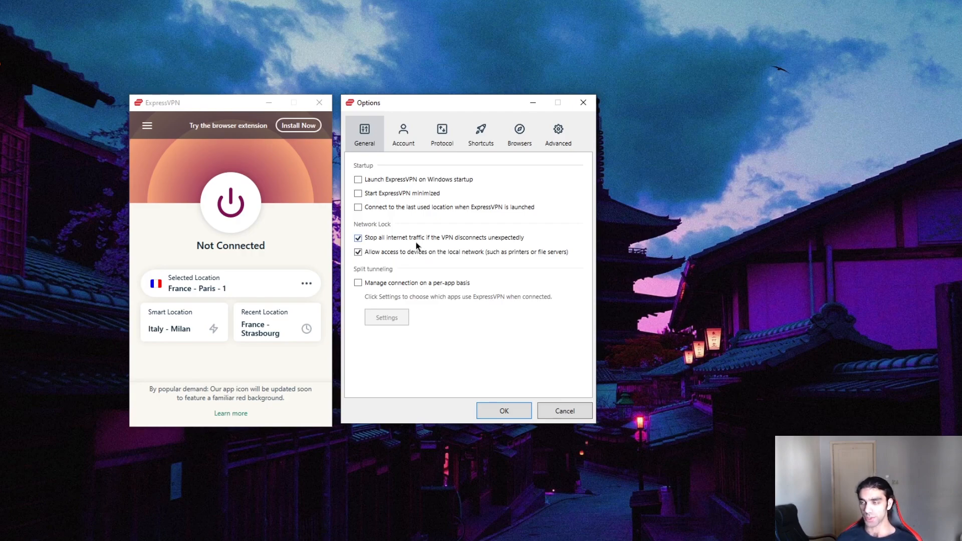
{"action": "mouse_move", "coordinate": [397, 263]}
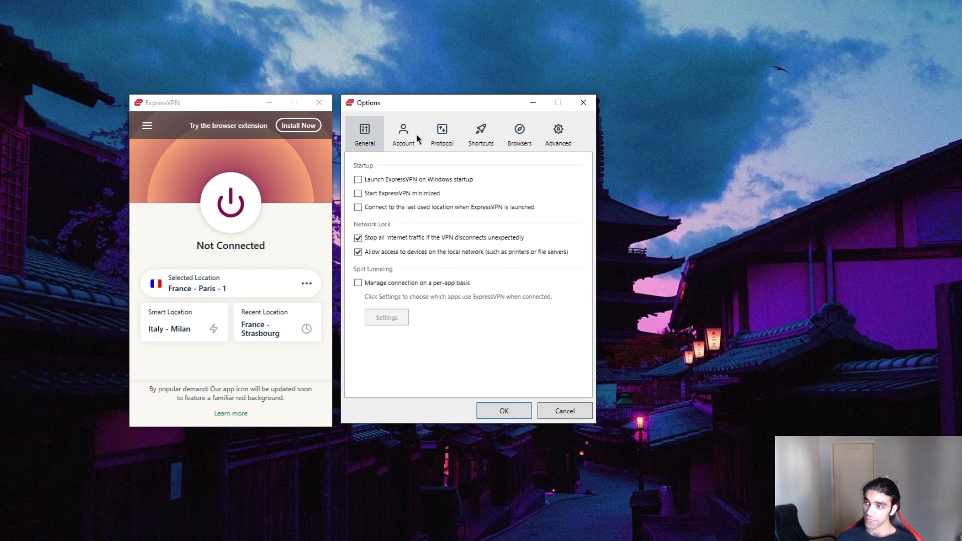
- Show the Protocol page with OpenVPN - UDP selected
{"action": "left_click", "coordinate": [441, 132]}
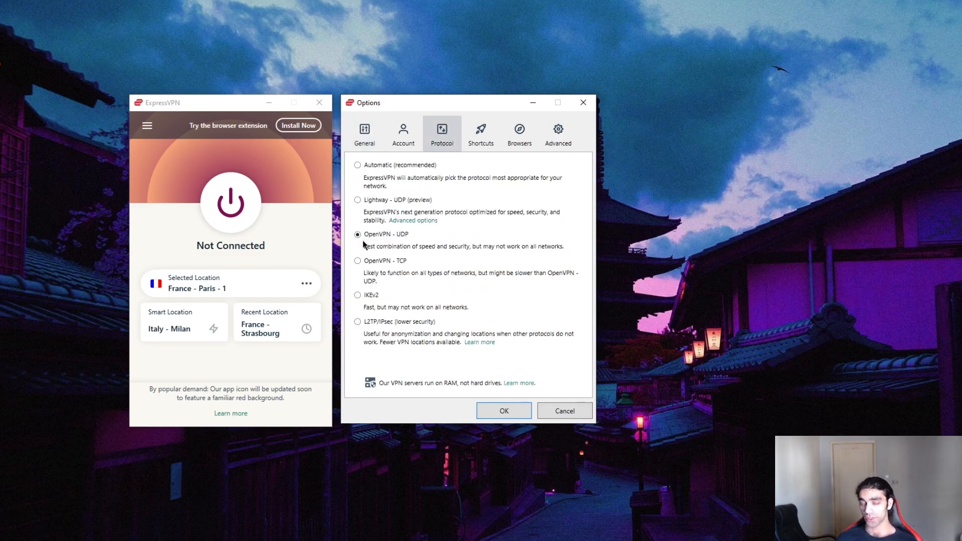
{"action": "mouse_move", "coordinate": [396, 254]}
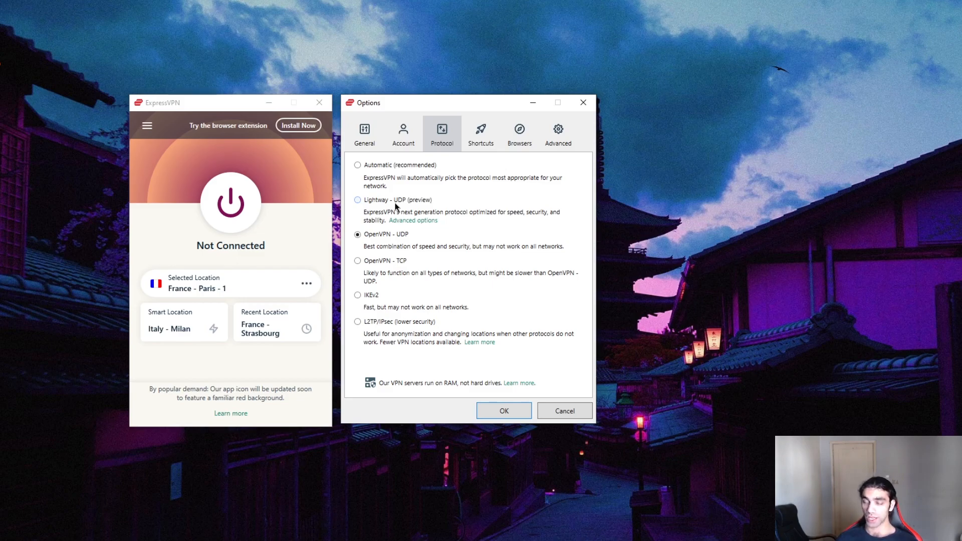
{"action": "mouse_move", "coordinate": [403, 246]}
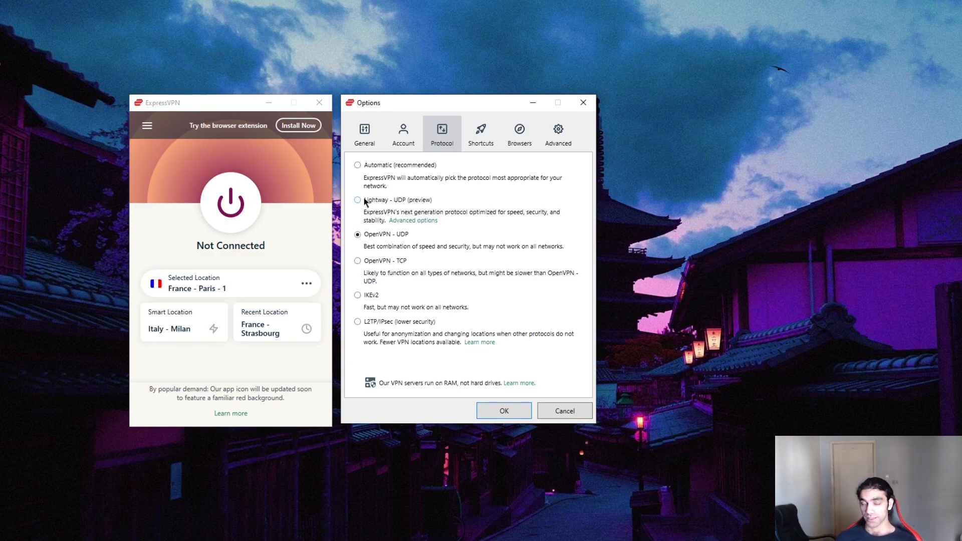
{"action": "mouse_move", "coordinate": [380, 221]}
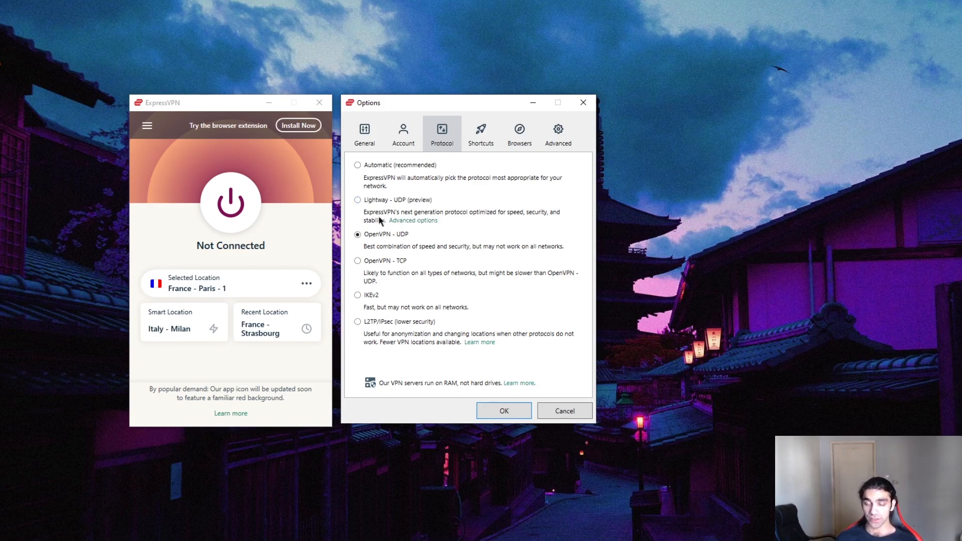
{"action": "mouse_move", "coordinate": [368, 202]}
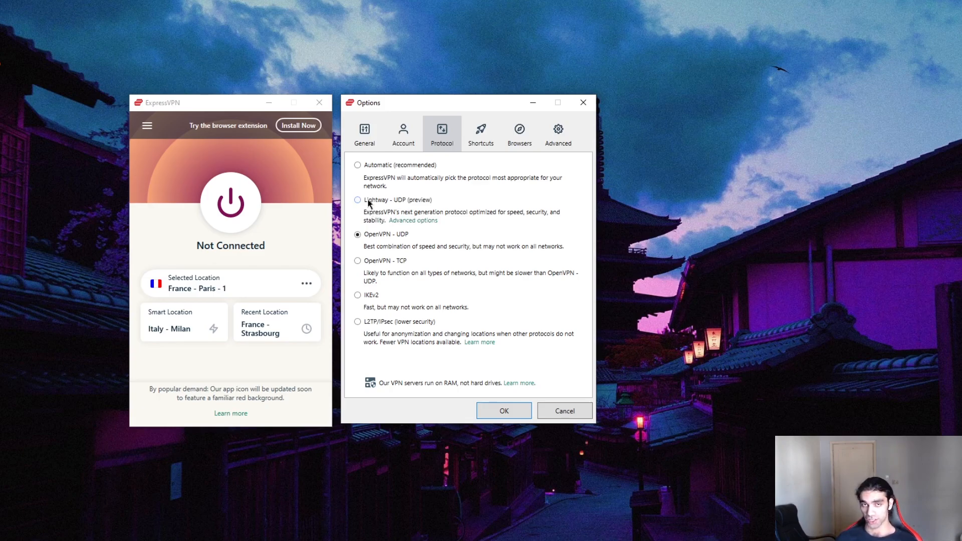
{"action": "mouse_move", "coordinate": [375, 208]}
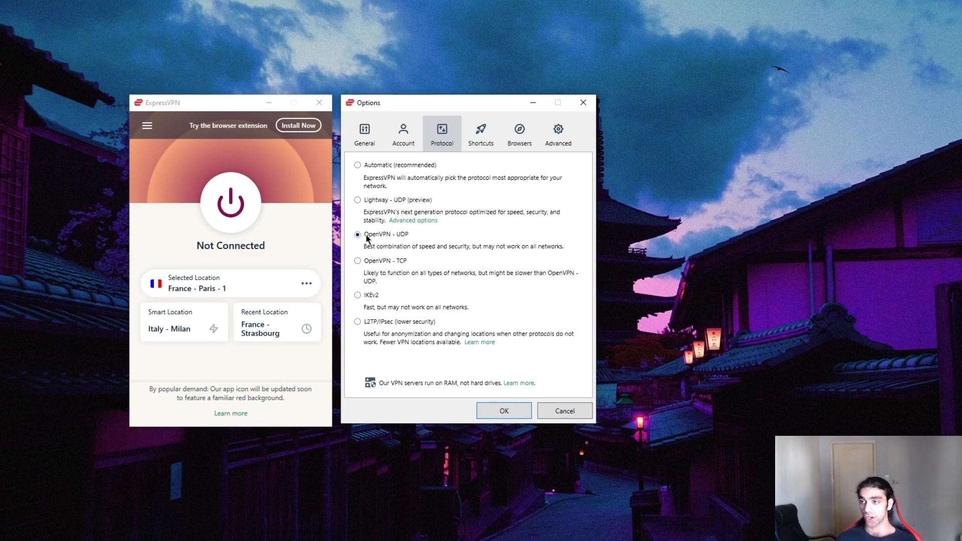
{"action": "mouse_move", "coordinate": [393, 259]}
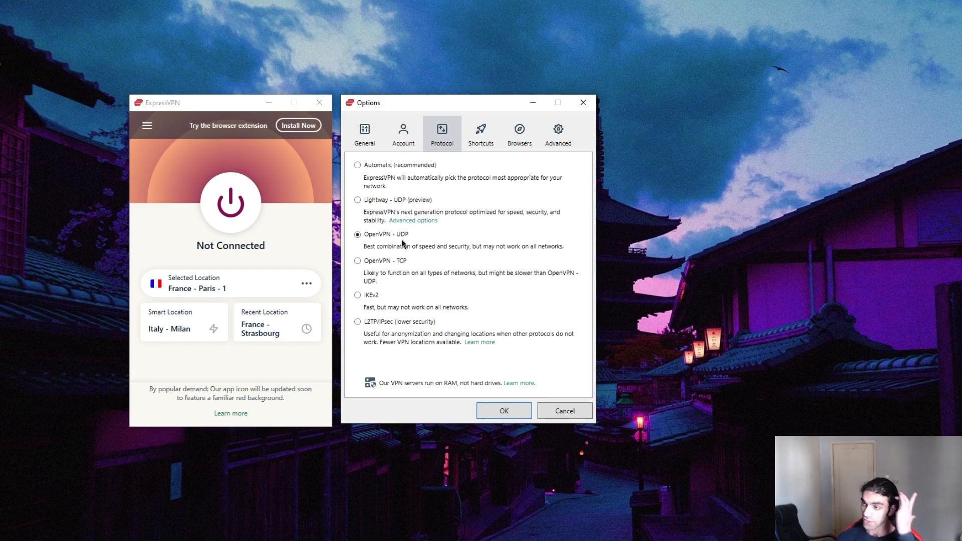
{"action": "mouse_move", "coordinate": [539, 244]}
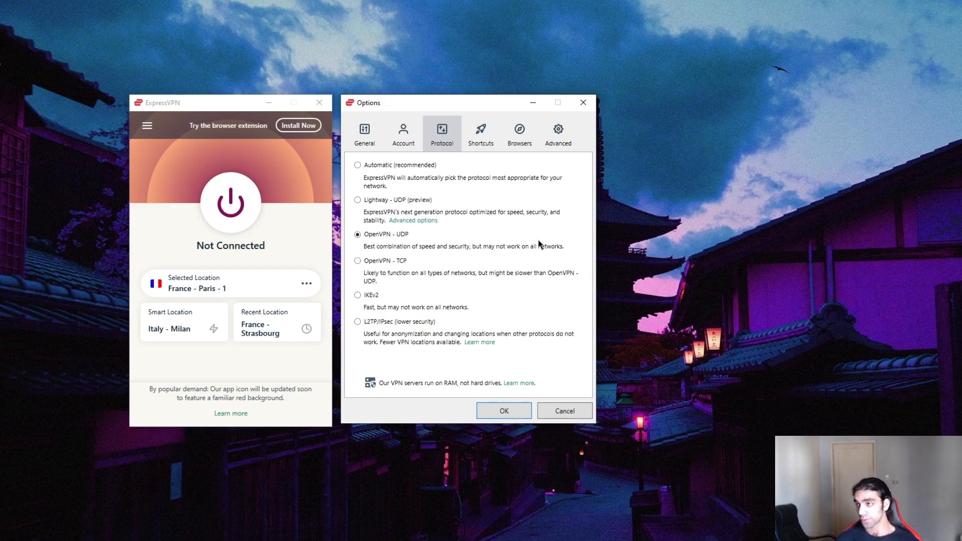
{"action": "left_click", "coordinate": [558, 132]}
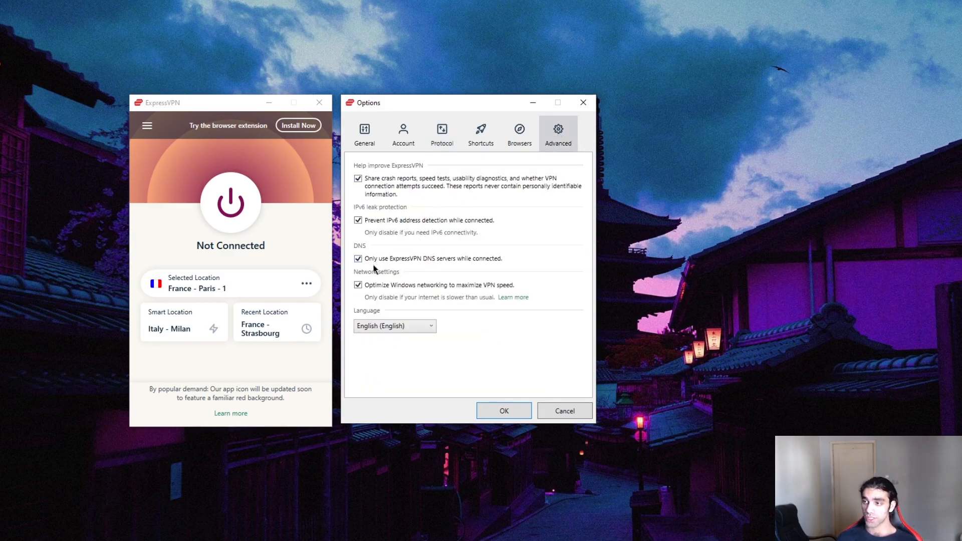
{"action": "mouse_move", "coordinate": [448, 268]}
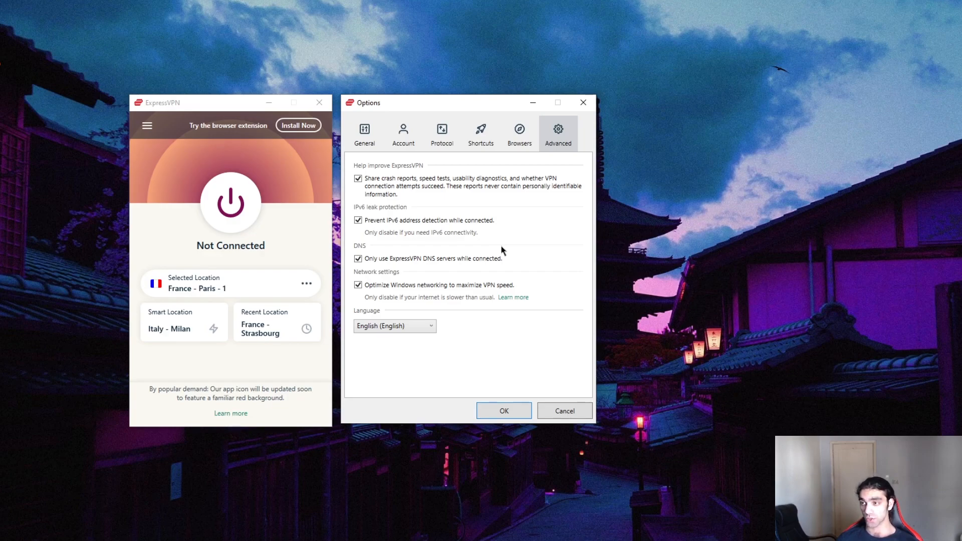
{"action": "mouse_move", "coordinate": [458, 247]}
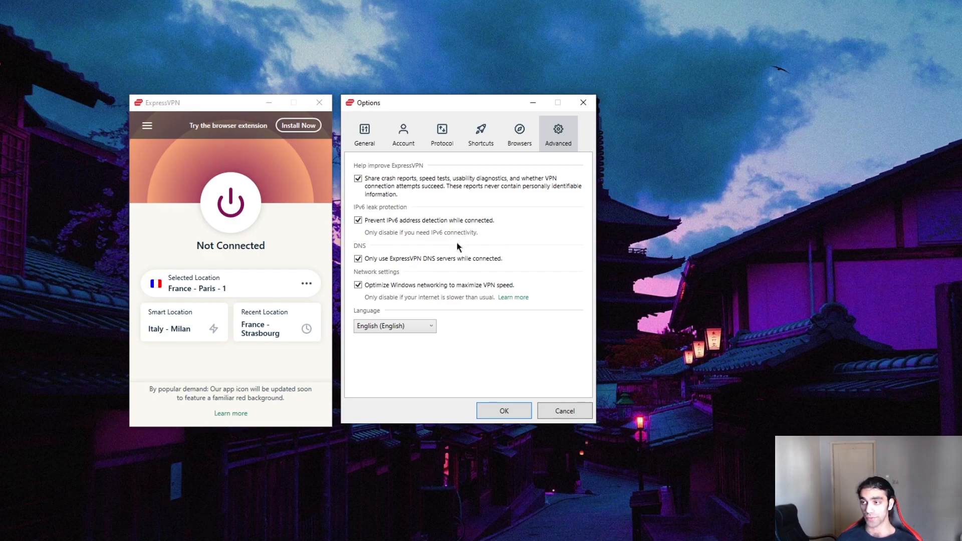
{"action": "mouse_move", "coordinate": [424, 275]}
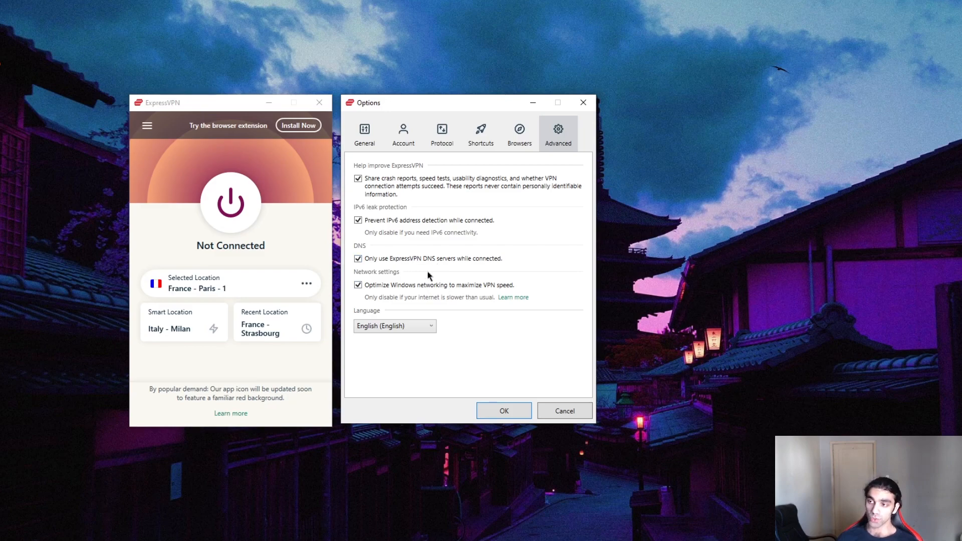
{"action": "mouse_move", "coordinate": [428, 276]}
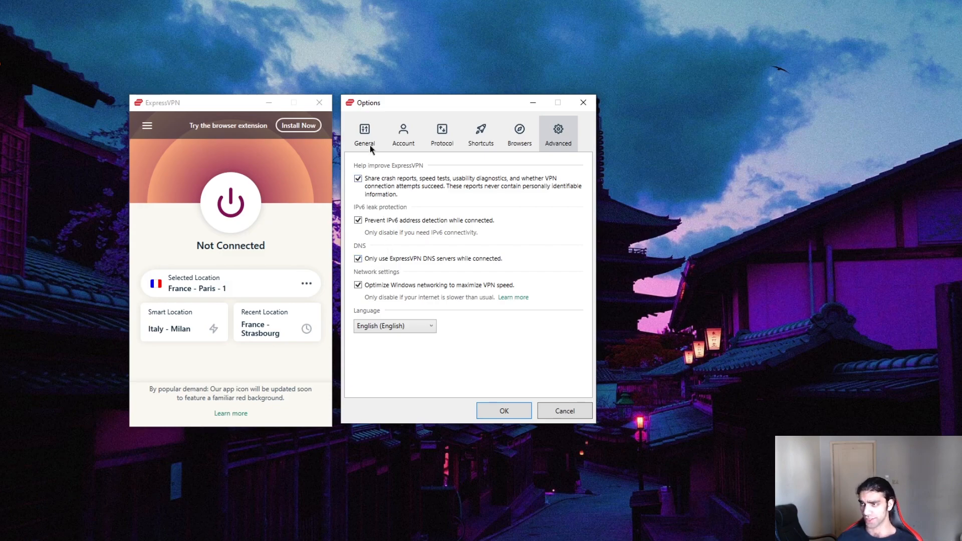
{"action": "mouse_move", "coordinate": [345, 133]}
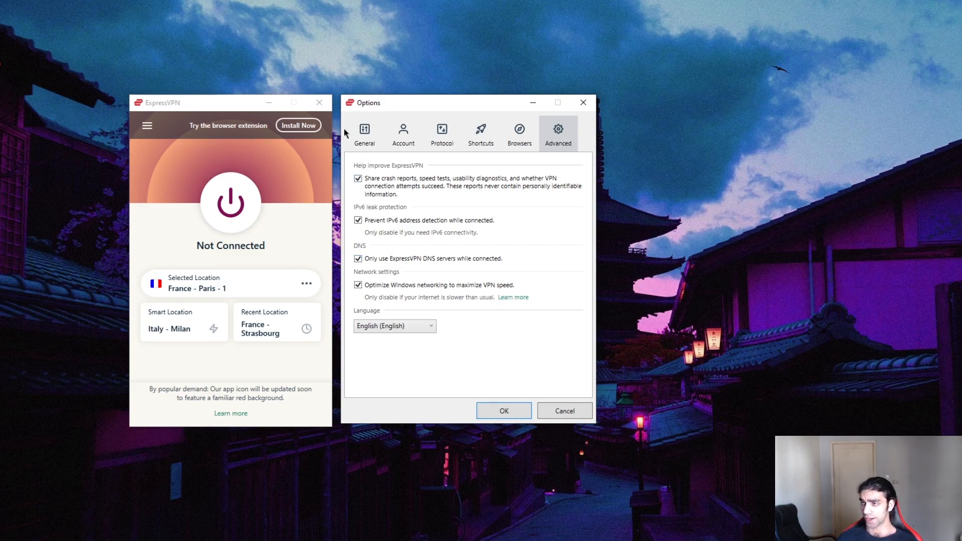
- Review General settings with Network Lock enabled and close Options with OK
{"action": "left_click", "coordinate": [364, 131]}
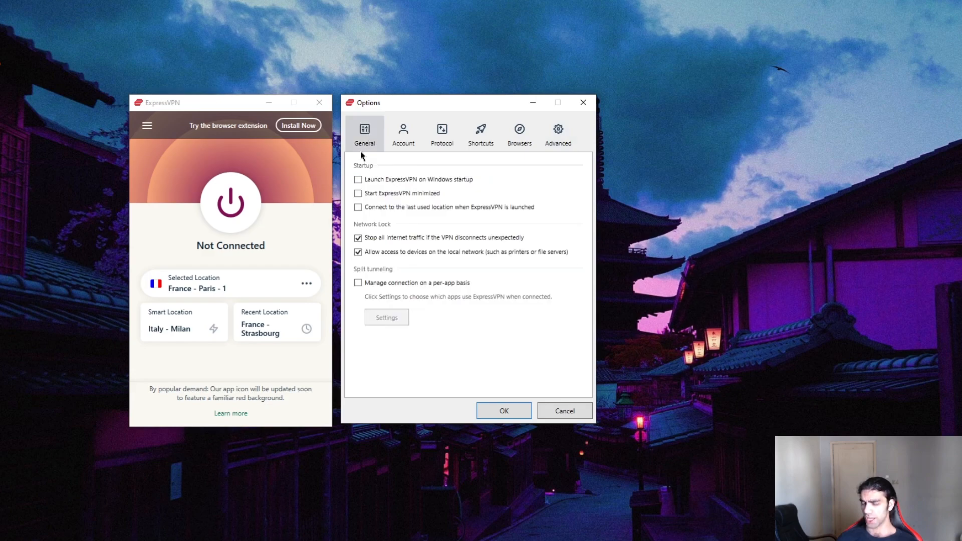
{"action": "mouse_move", "coordinate": [341, 435]}
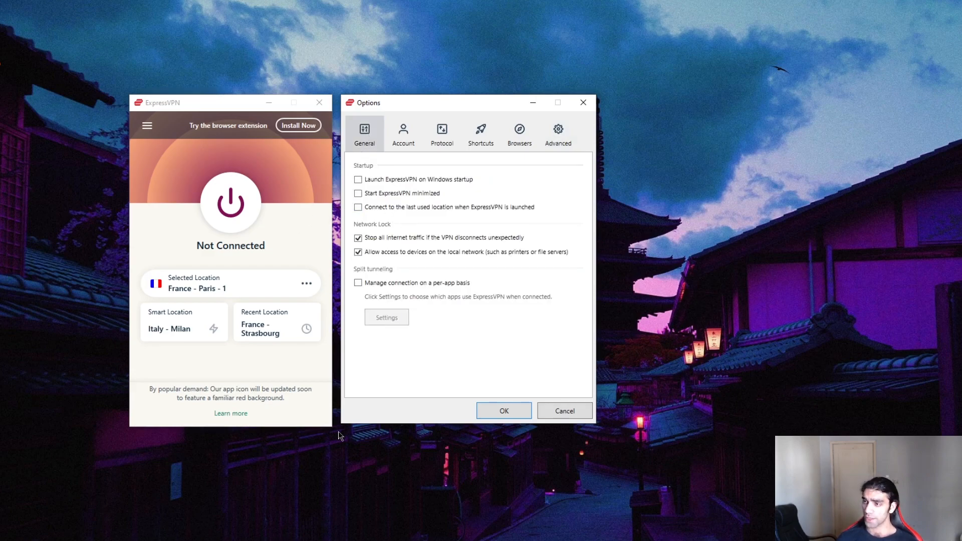
{"action": "left_click", "coordinate": [503, 411]}
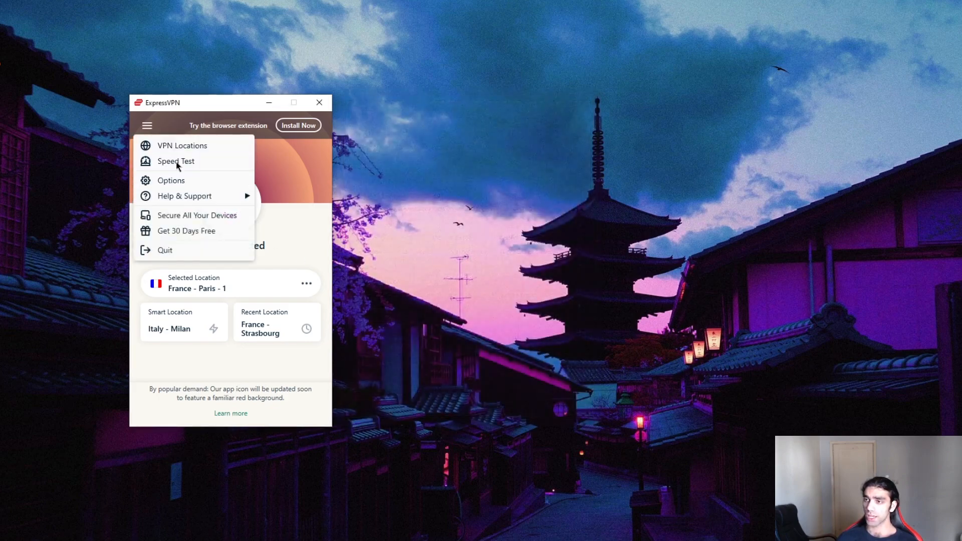
- Run the Speed Test; France - Paris - 1 ranks highest at 563 and 6.04 Mbps
{"action": "left_click", "coordinate": [176, 161]}
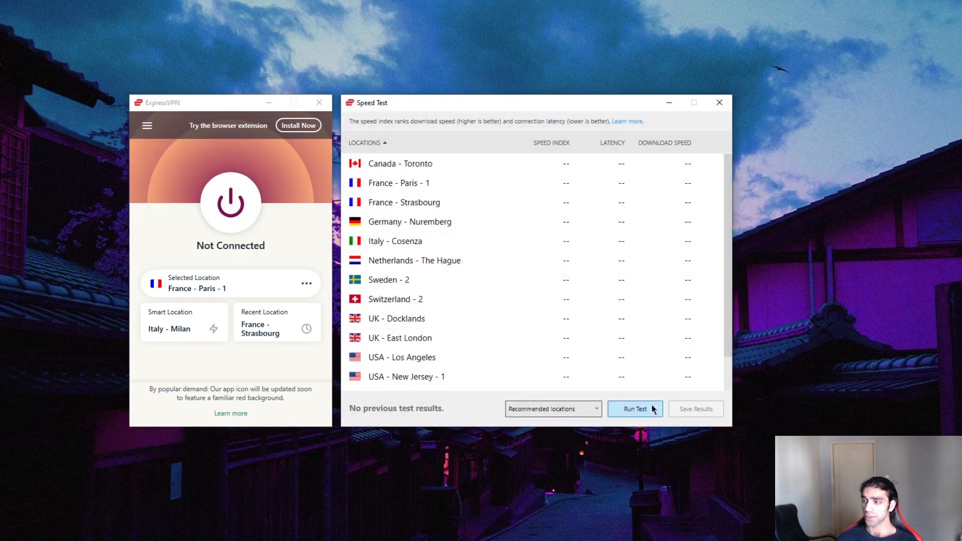
{"action": "left_click", "coordinate": [634, 409]}
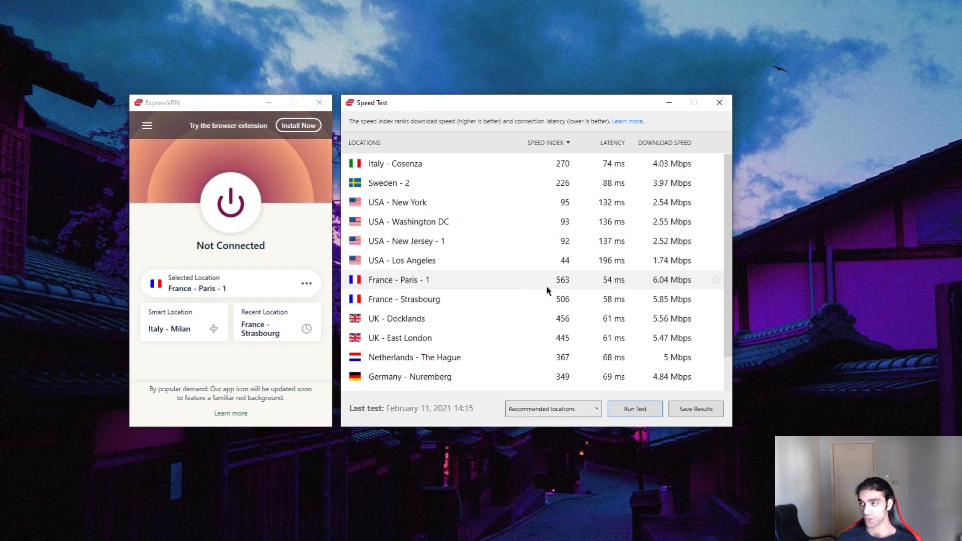
{"action": "mouse_move", "coordinate": [471, 268]}
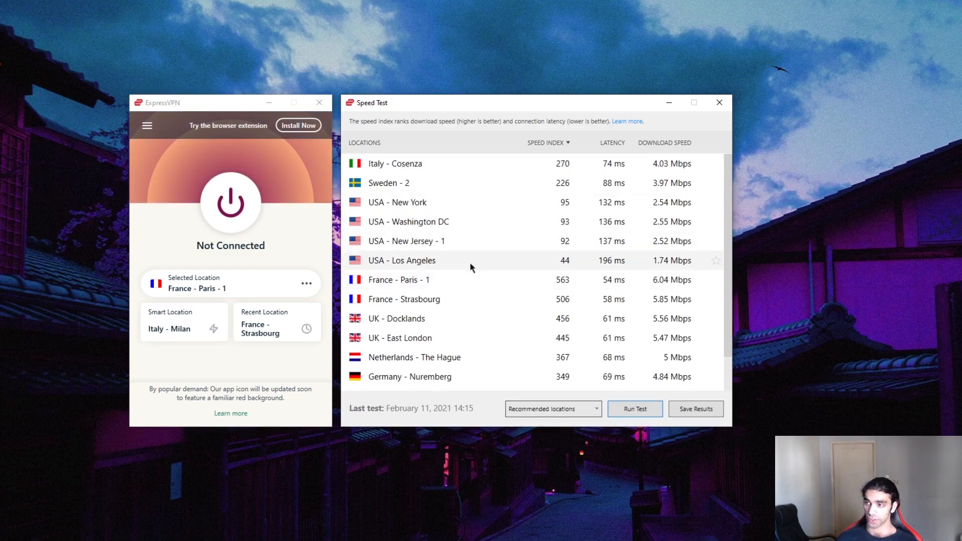
{"action": "mouse_move", "coordinate": [613, 306]}
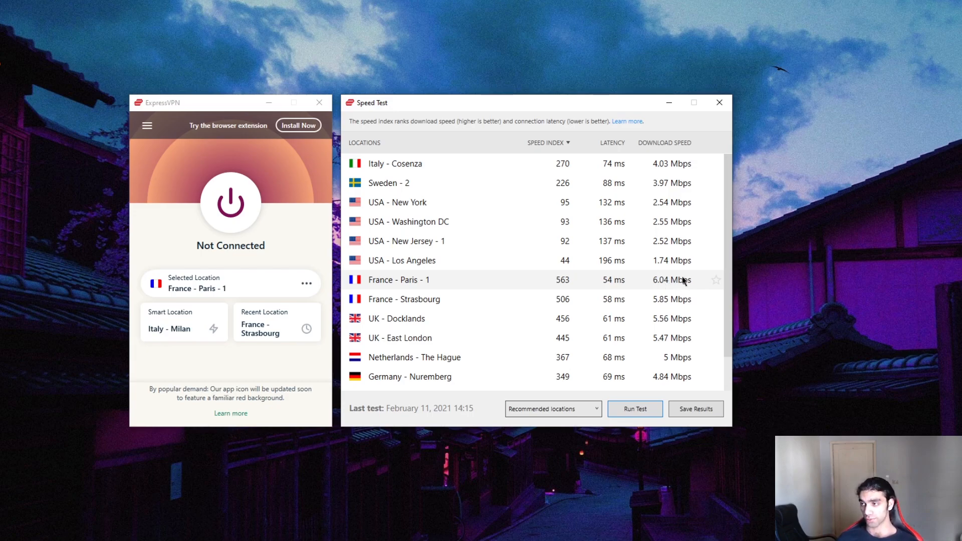
{"action": "mouse_move", "coordinate": [673, 222]}
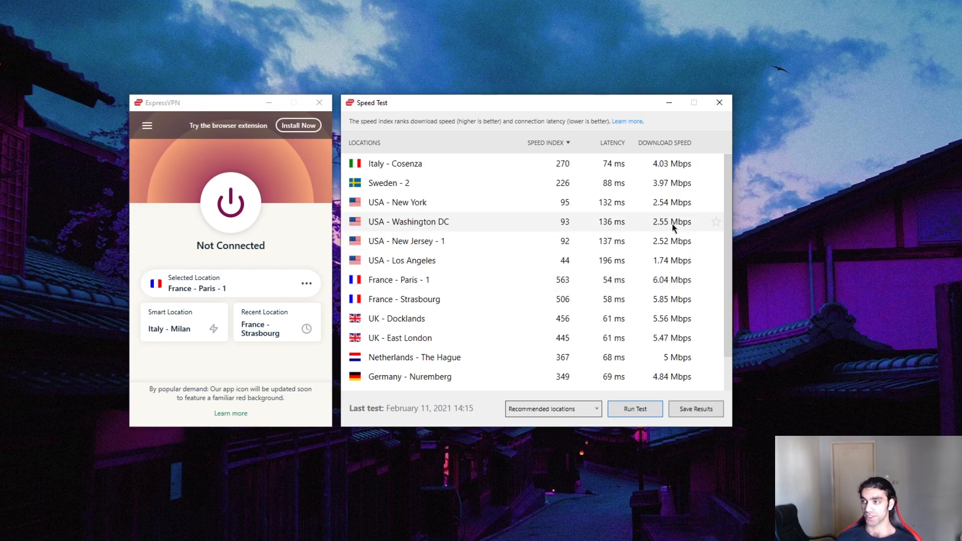
- Close the speed test and move the VPN window aside to reveal the flash_gordon torrent file
{"action": "left_click", "coordinate": [231, 202]}
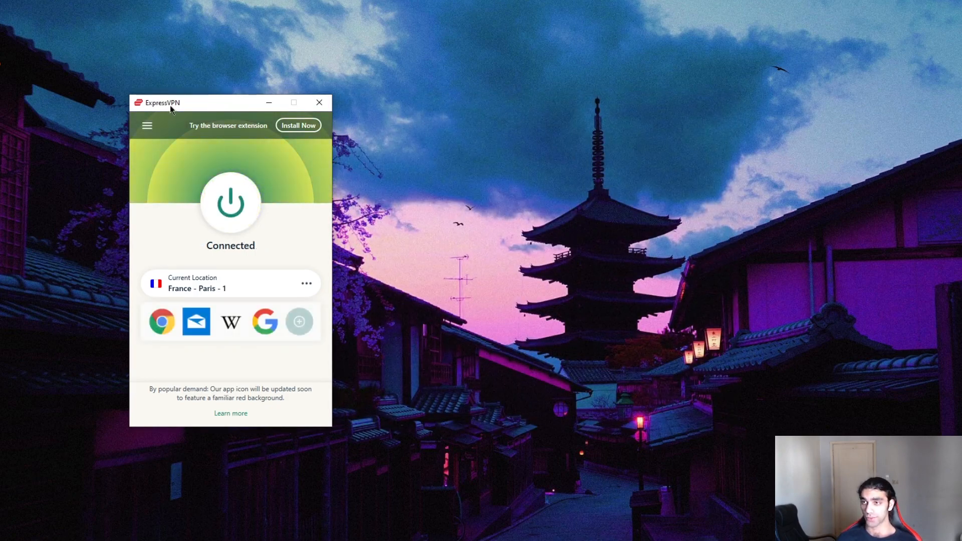
{"action": "left_click_drag", "start_coordinate": [172, 103], "coordinate": [545, 86]}
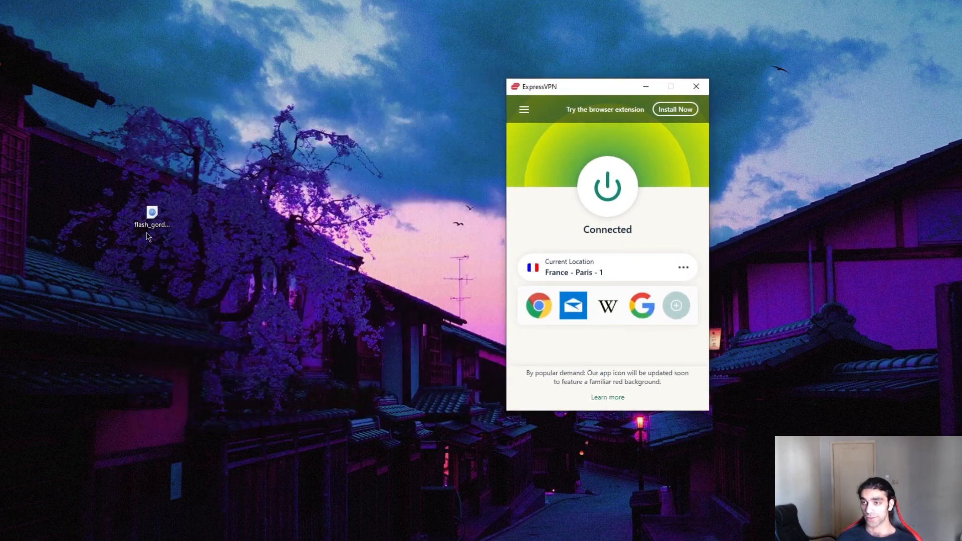
{"action": "left_click", "coordinate": [152, 218]}
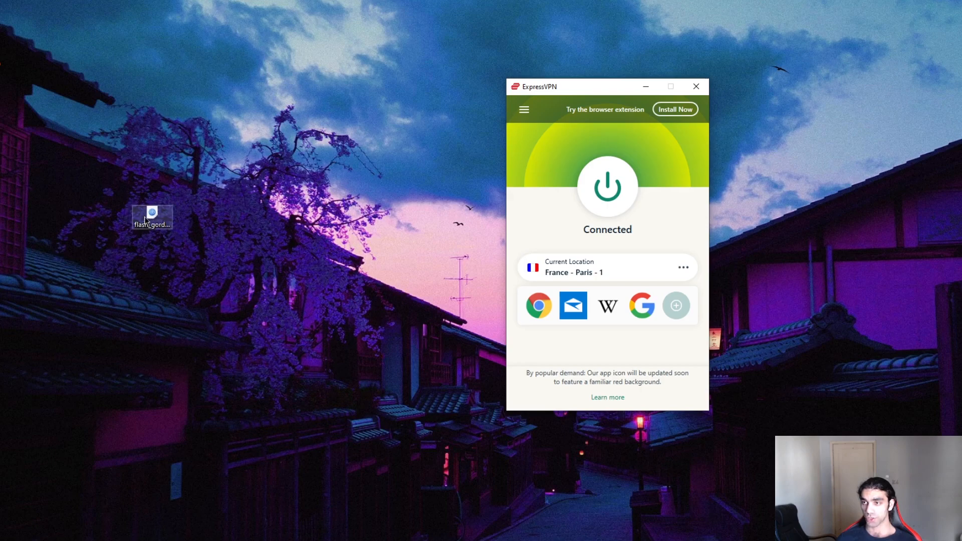
{"action": "right_click", "coordinate": [151, 217]}
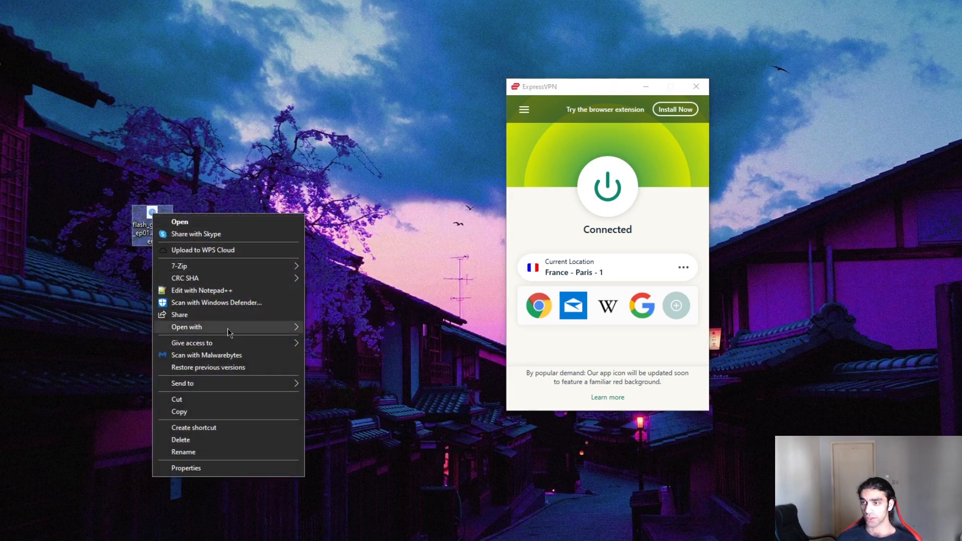
{"action": "left_click", "coordinate": [359, 331]}
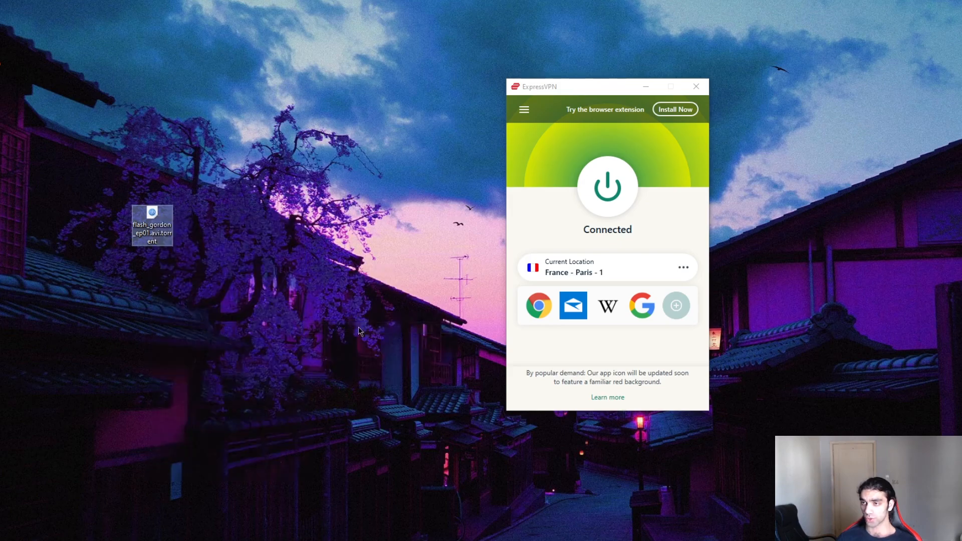
- Add flash_gordon_ep01.avi to BitTorrent and start the download
{"action": "double_click", "coordinate": [151, 224]}
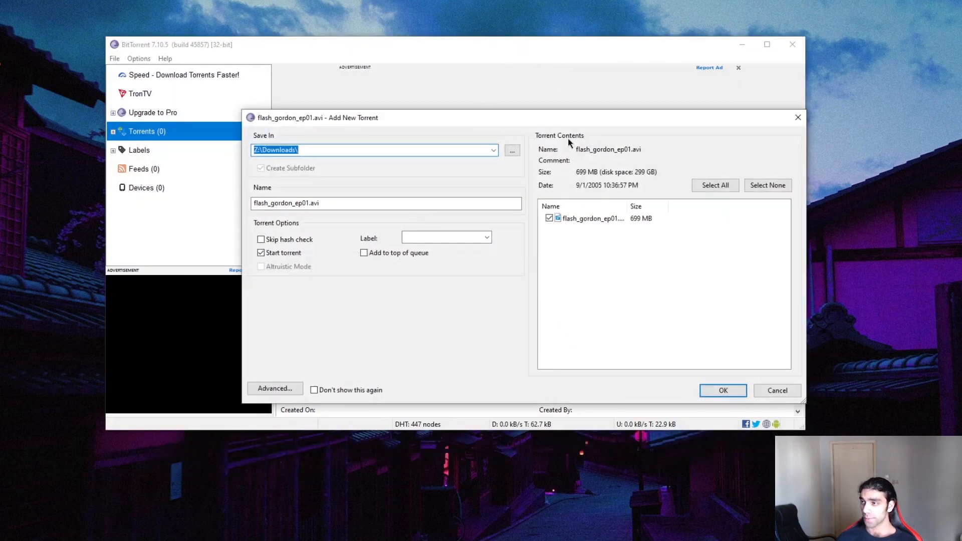
{"action": "left_click", "coordinate": [722, 391]}
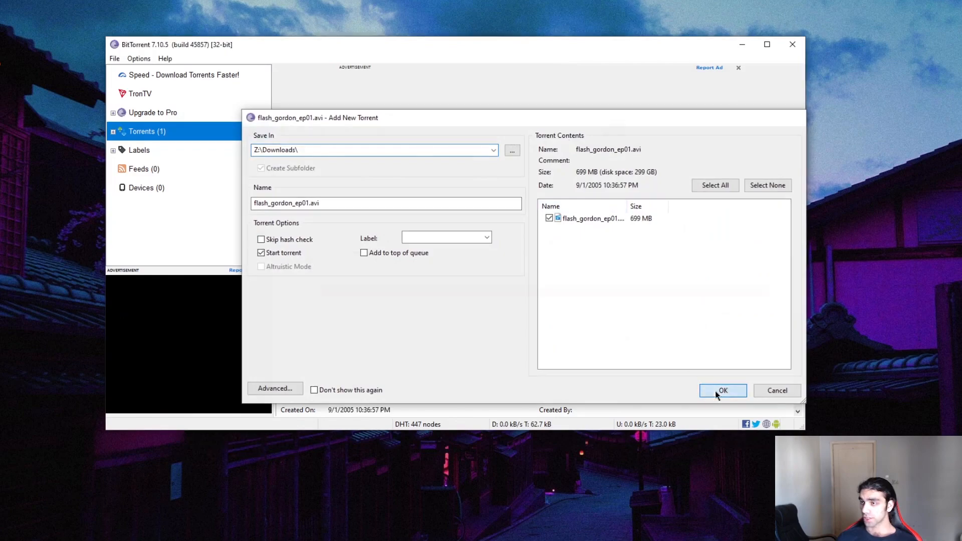
{"action": "left_click", "coordinate": [723, 390]}
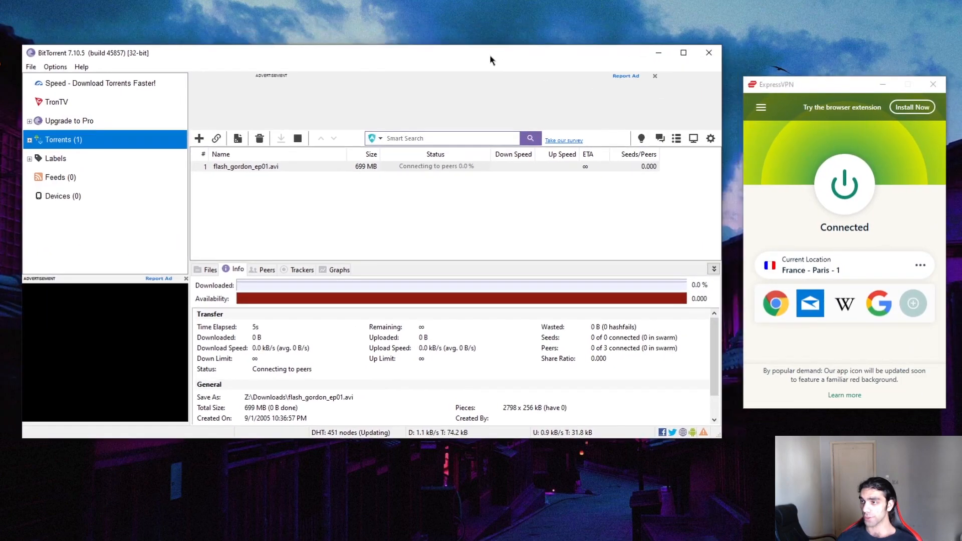
{"action": "mouse_move", "coordinate": [589, 181]}
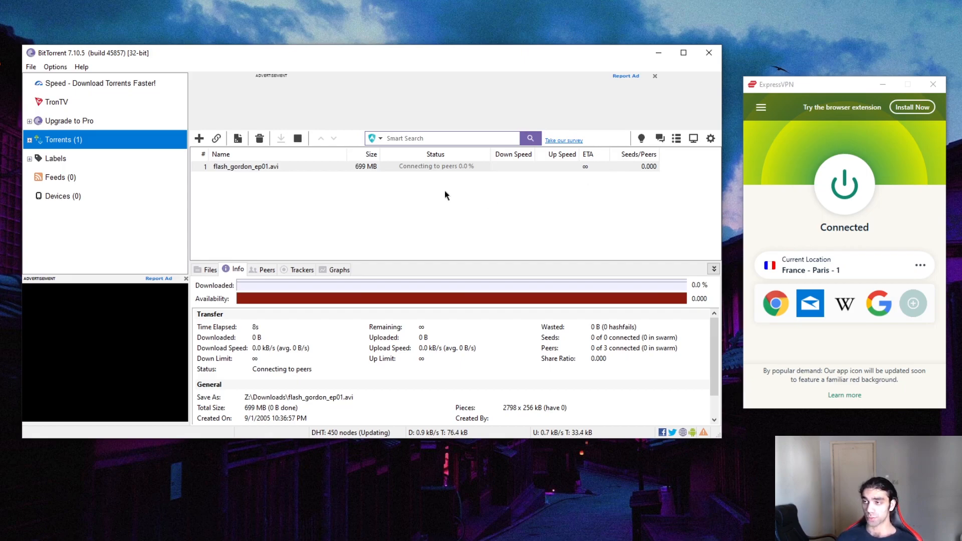
{"action": "mouse_move", "coordinate": [421, 206]}
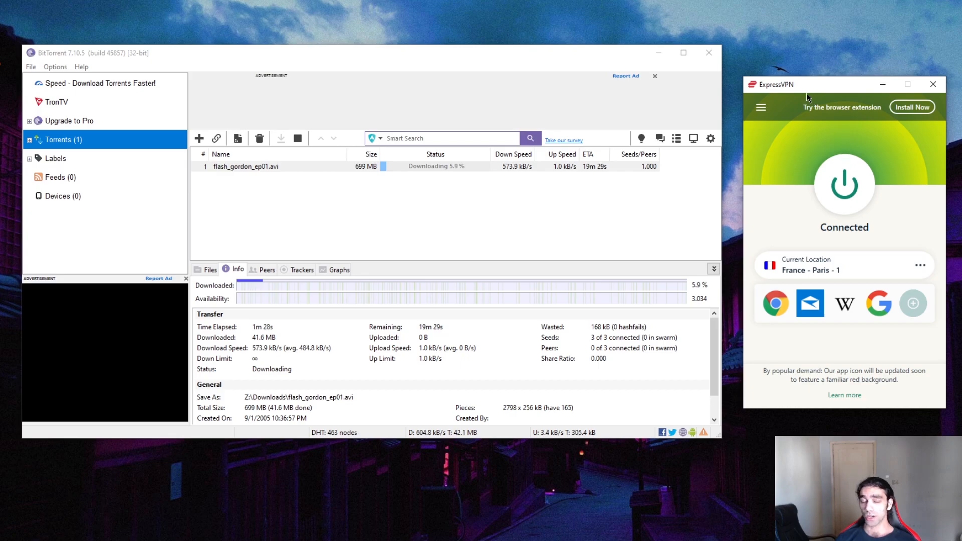
{"action": "mouse_move", "coordinate": [716, 109]}
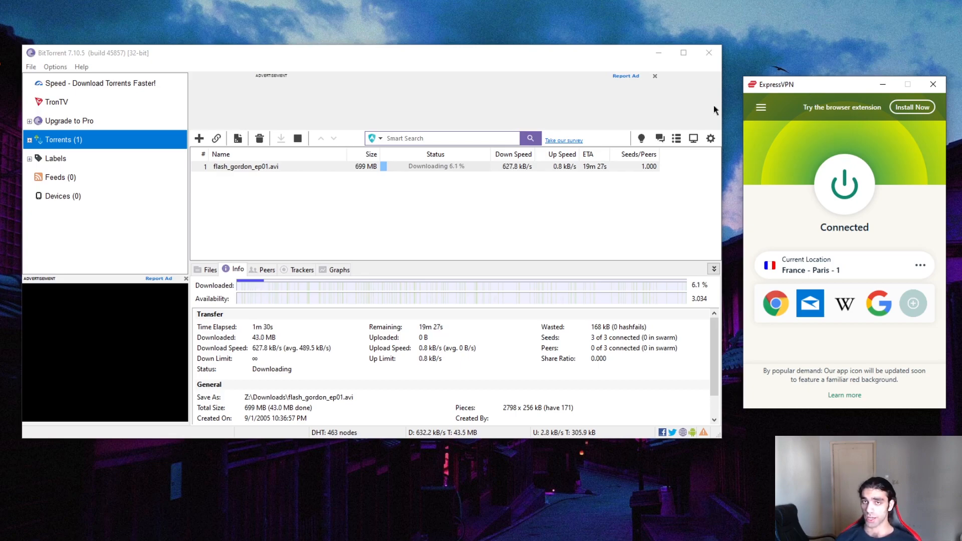